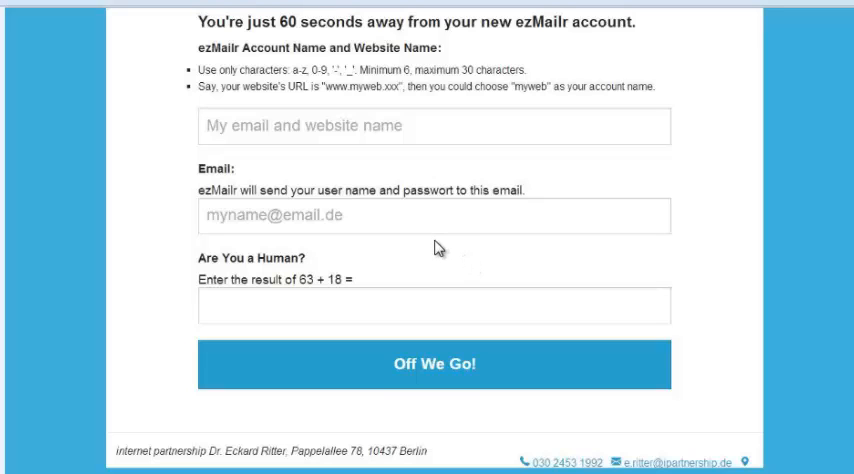
mouse_move(384, 180)
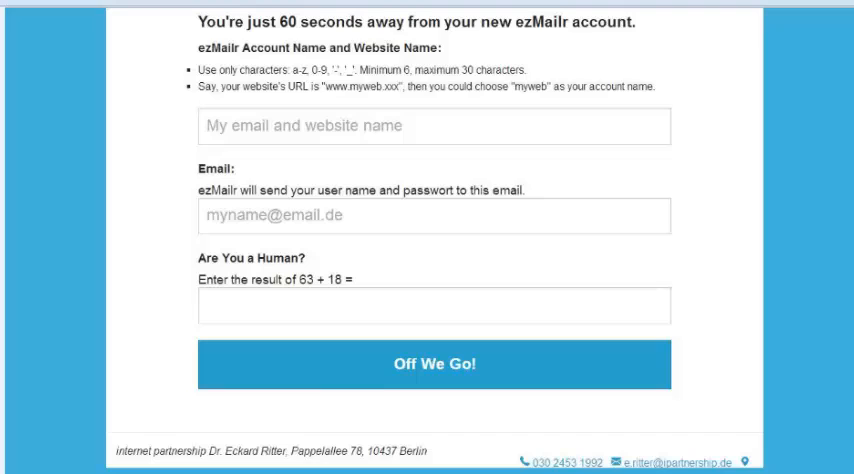
Submit the filled-in registration form with 'Off We Go!' to create the account
left_click(451, 366)
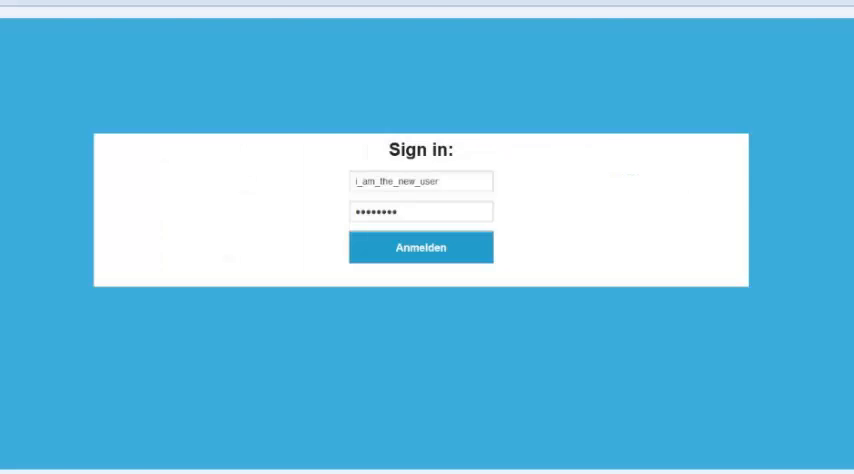
Sign in to ezMailr with the new username and password via Anmelden
left_click(421, 247)
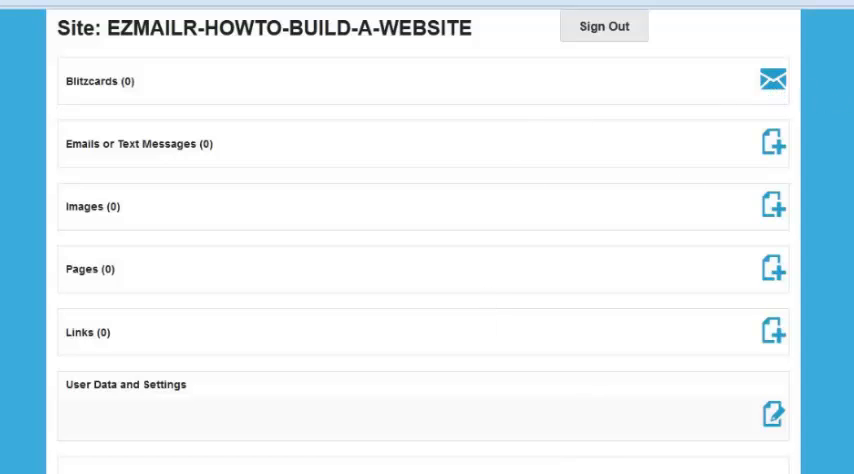
left_click(772, 80)
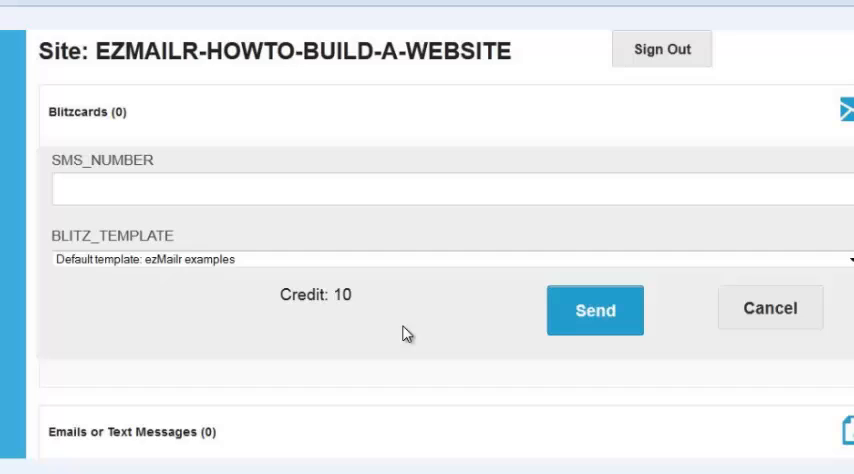
mouse_move(400, 332)
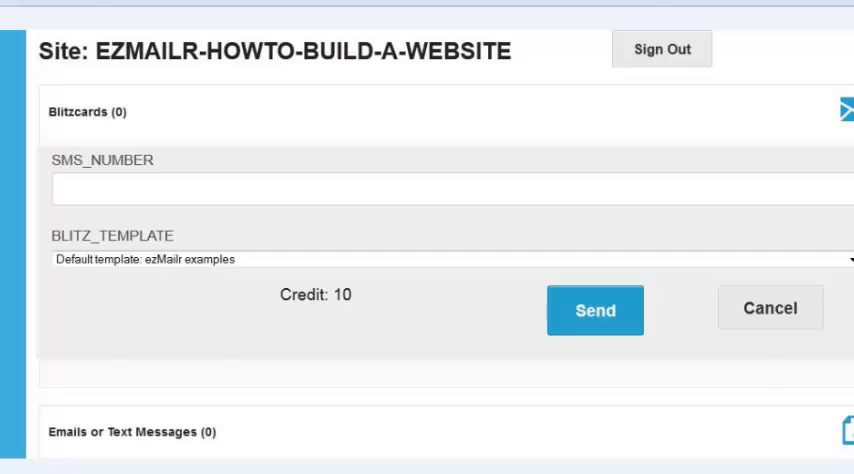
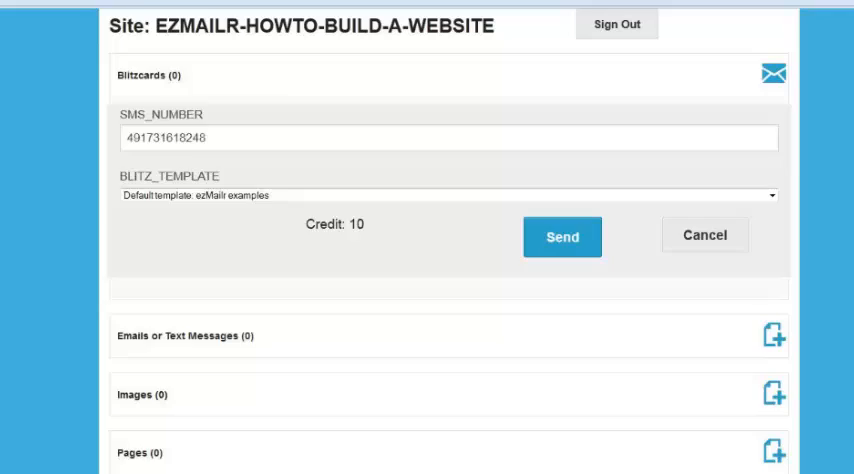
left_click(561, 237)
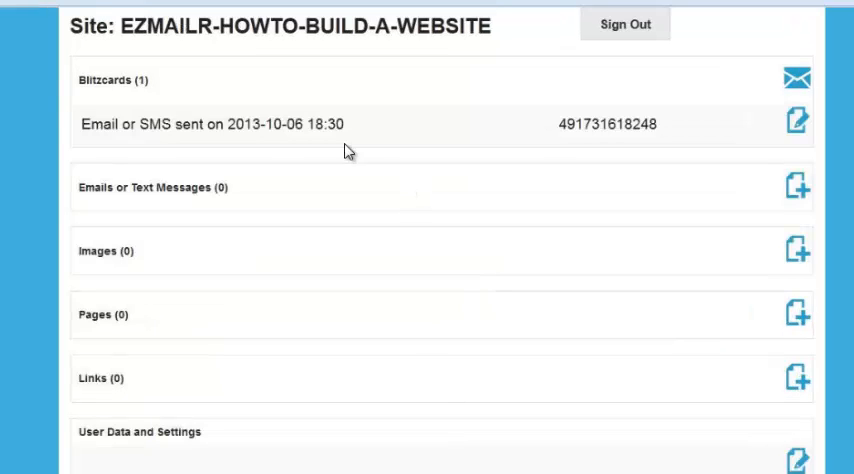
mouse_move(375, 203)
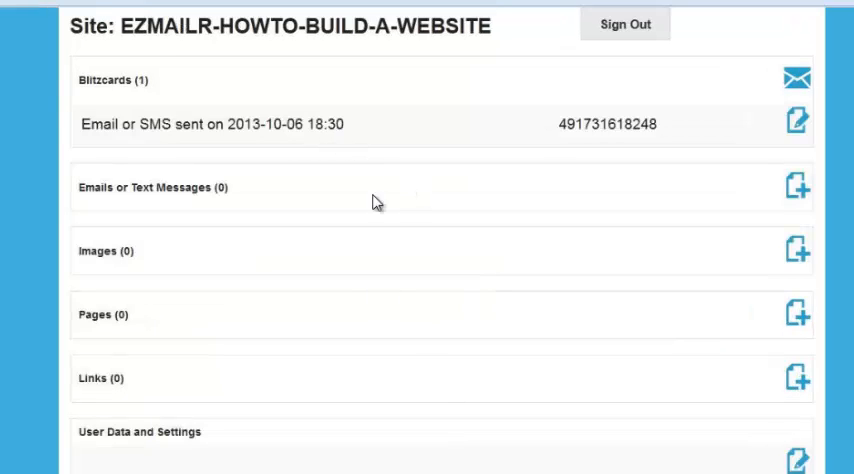
mouse_move(477, 270)
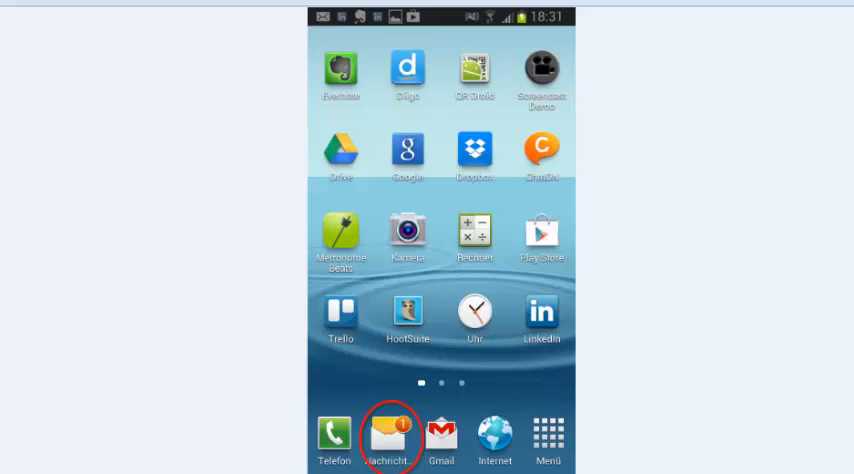
Open Nachrichten and the newest BizCard text conversation on the phone
left_click(387, 437)
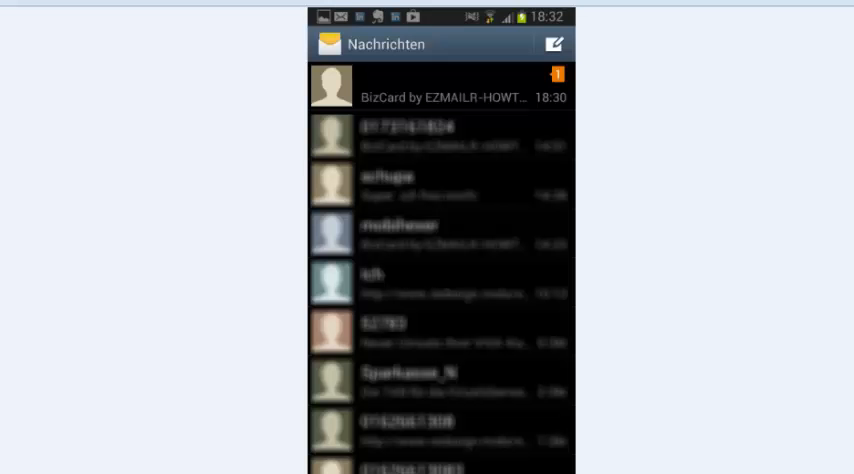
left_click(440, 86)
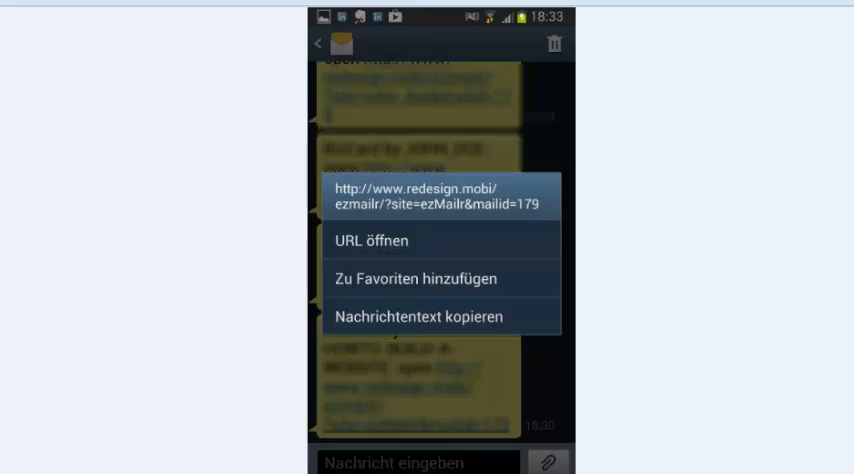
Choose 'URL öffnen' to load the Zamboanga template page in the browser
left_click(373, 240)
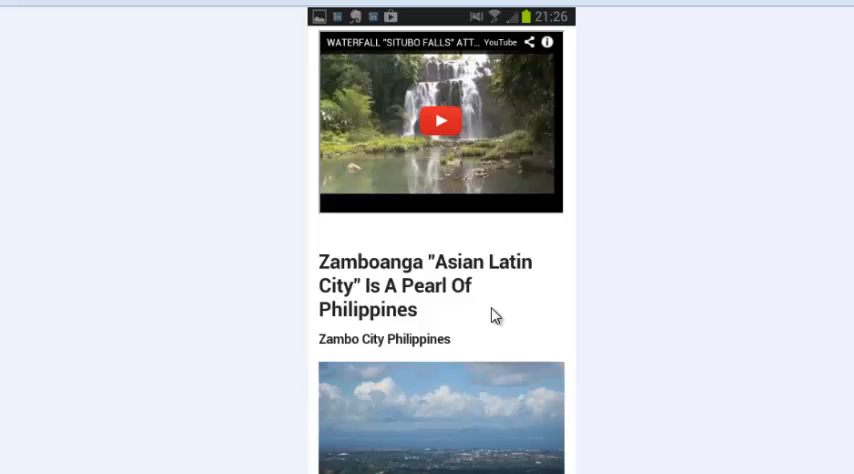
mouse_move(490, 376)
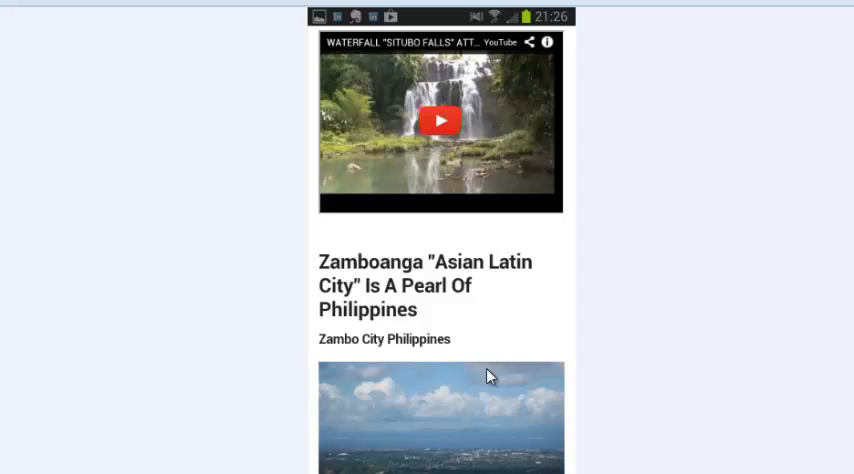